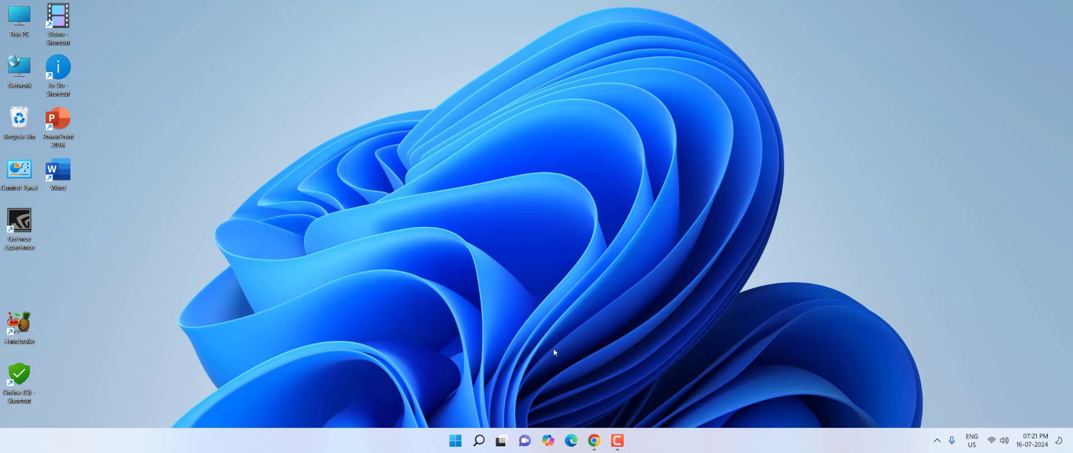
mouse_move(587, 397)
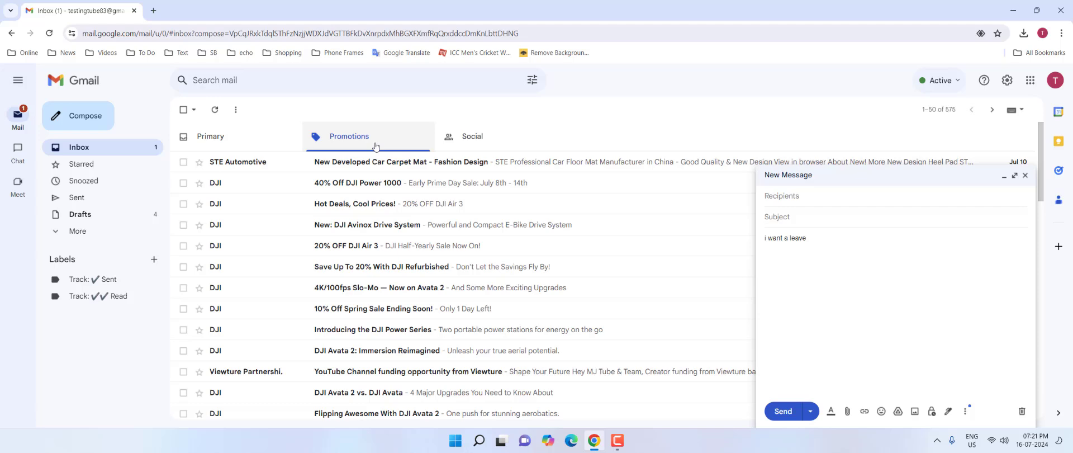
Step: Select the draft sentence 'i want a leave' and request Help me write on it
click(348, 136)
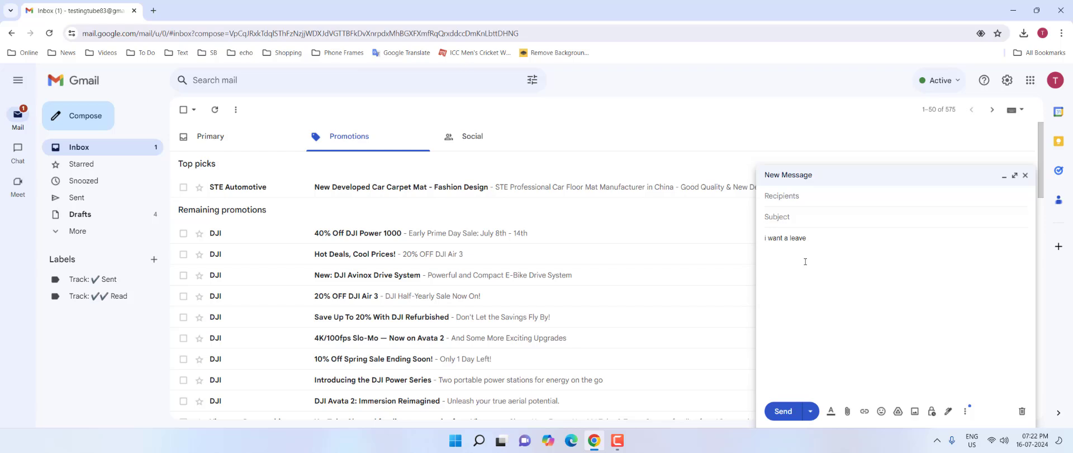
double_click(795, 238)
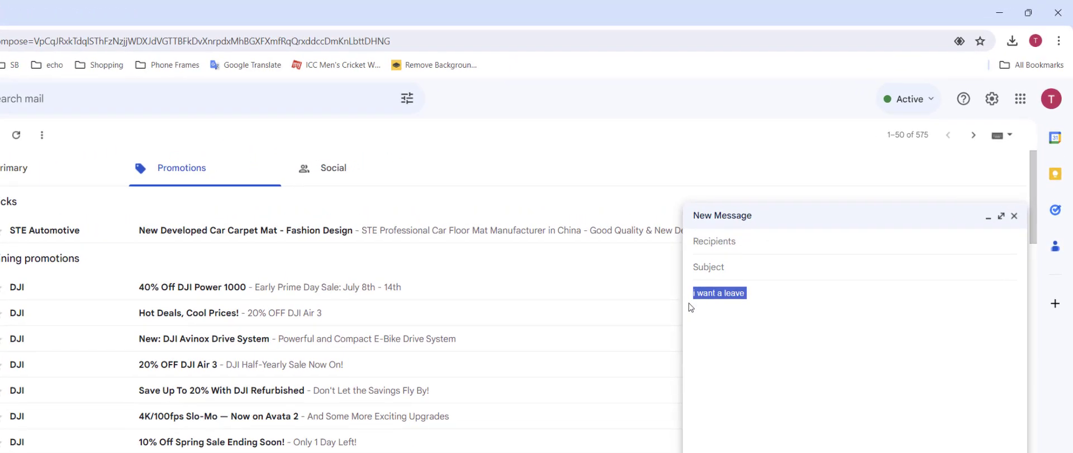
right_click(719, 293)
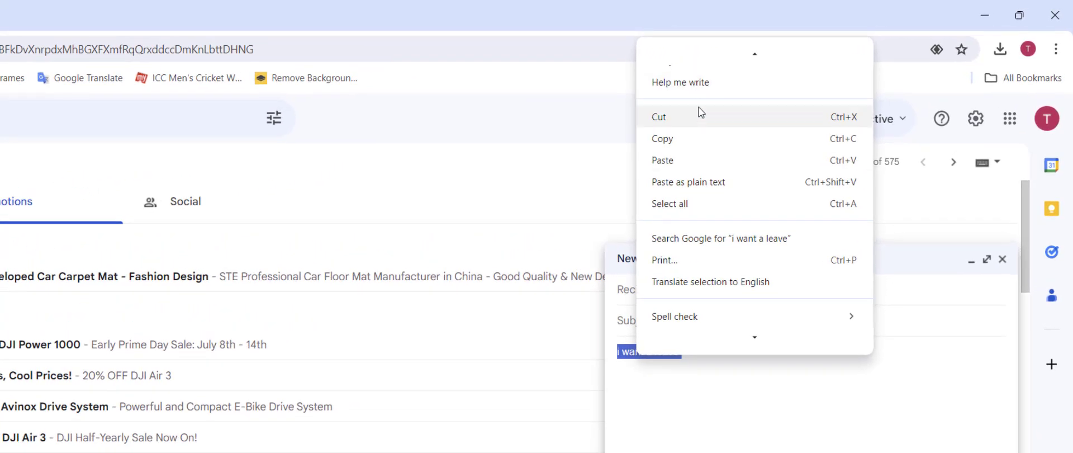
click(680, 82)
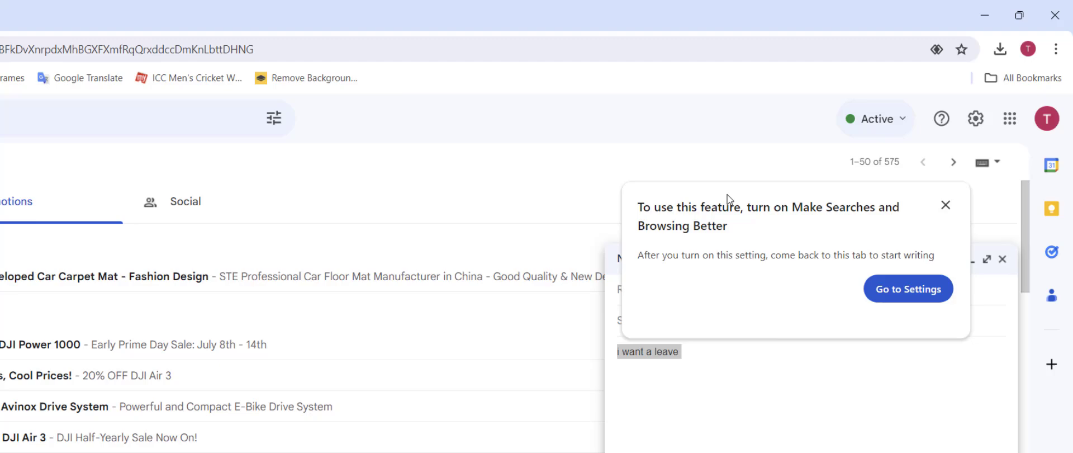
mouse_move(713, 249)
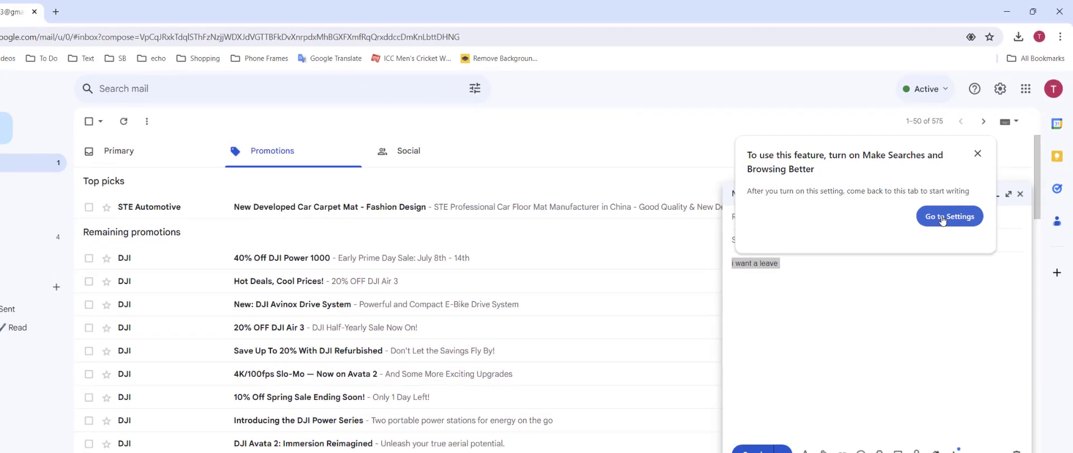
Step: Switch on Chrome's Make searches and browsing better setting and return to the Gmail draft
click(949, 215)
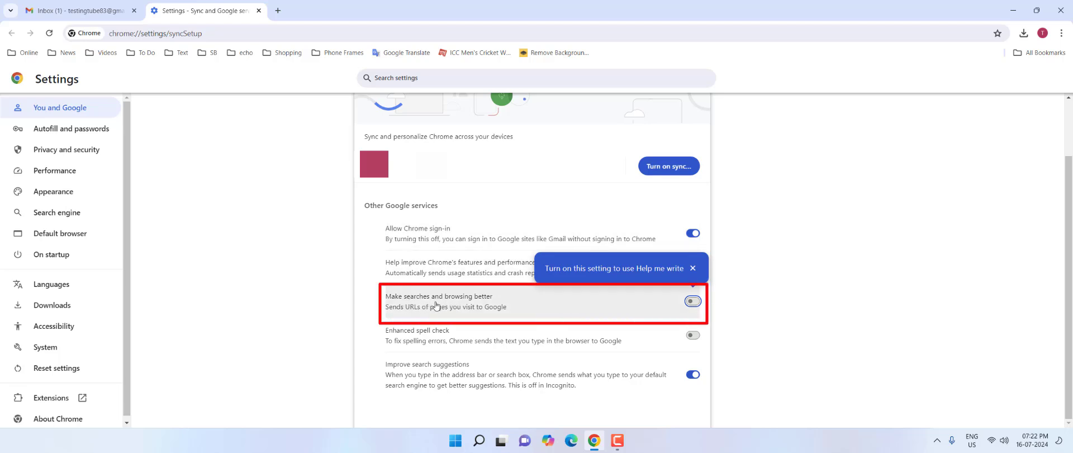
mouse_move(499, 307)
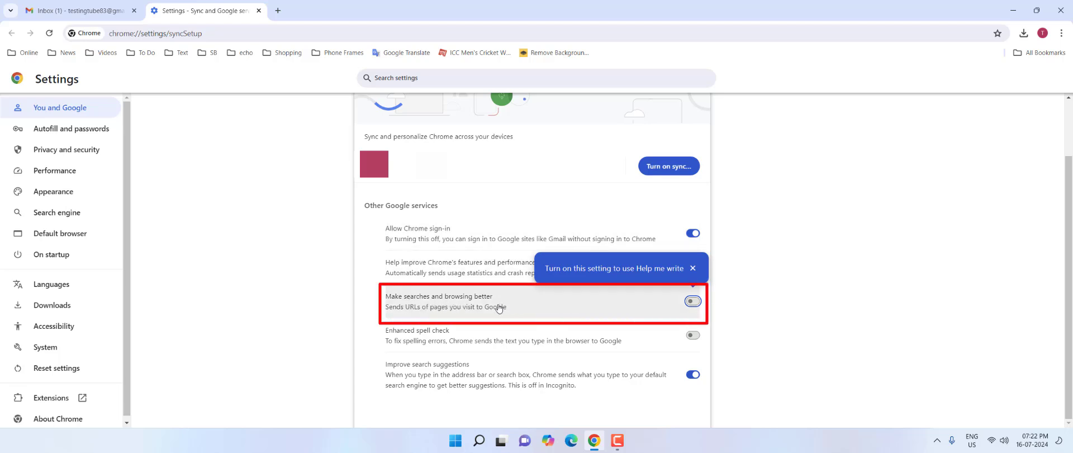
click(692, 301)
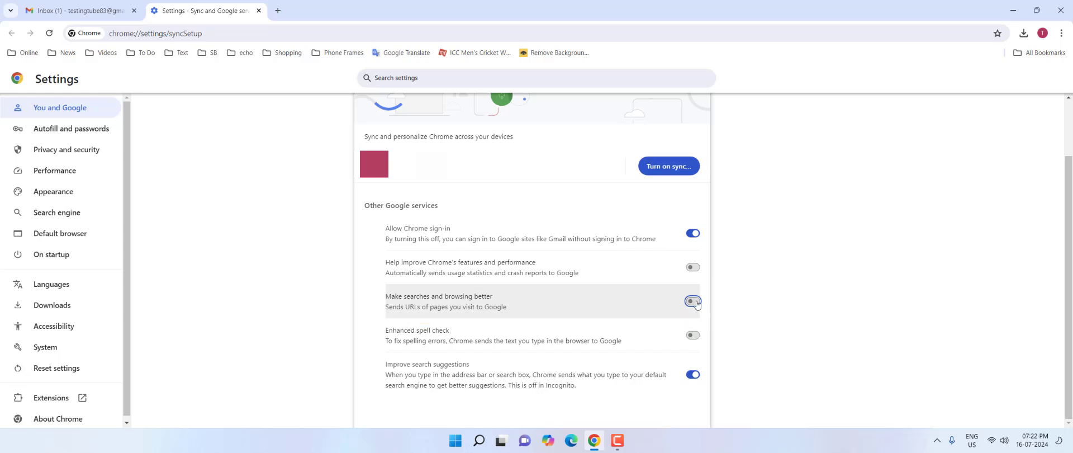
click(692, 301)
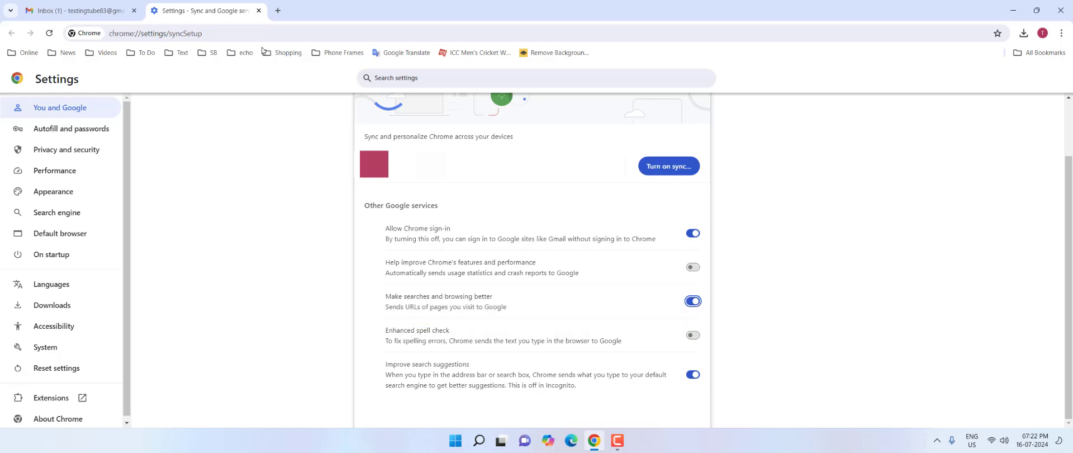
click(78, 10)
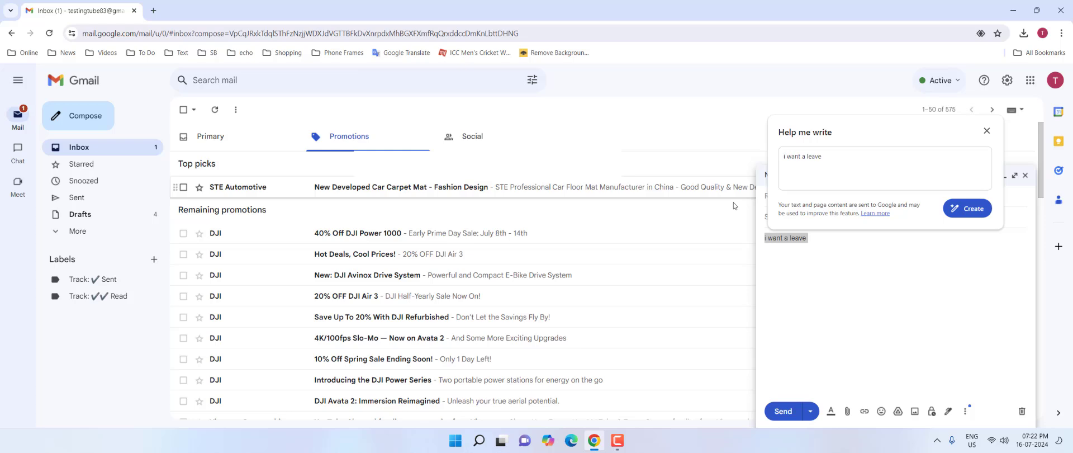
Step: Replace the body with 'approve my sick leave' and select that sentence
click(987, 131)
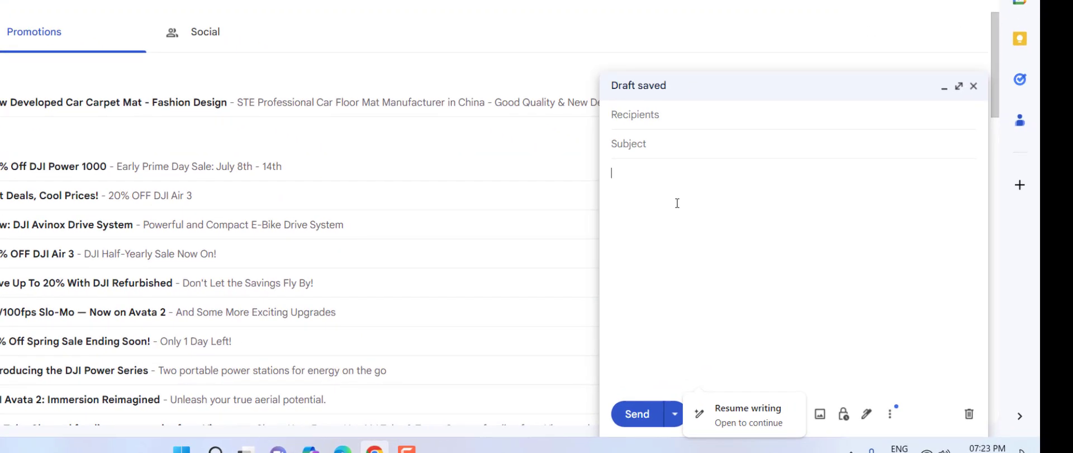
text(approve my)
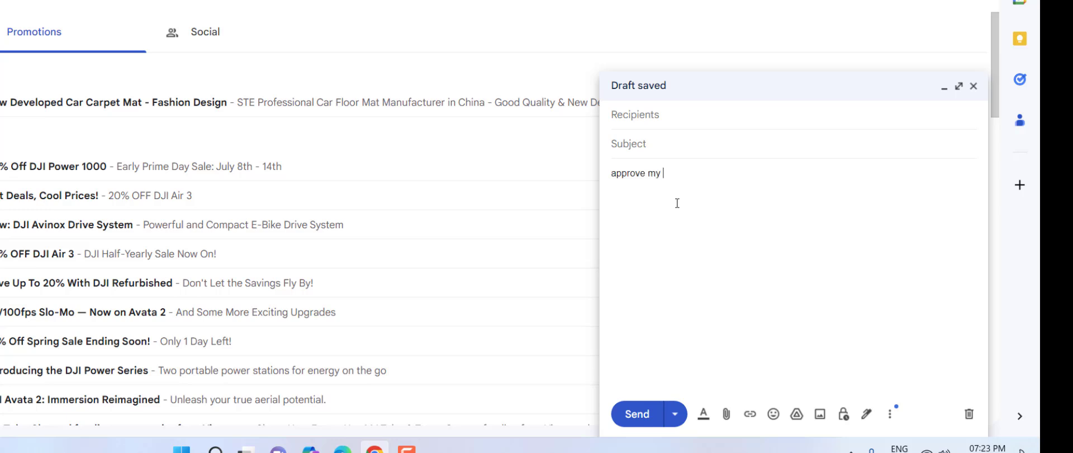
text(sick leave)
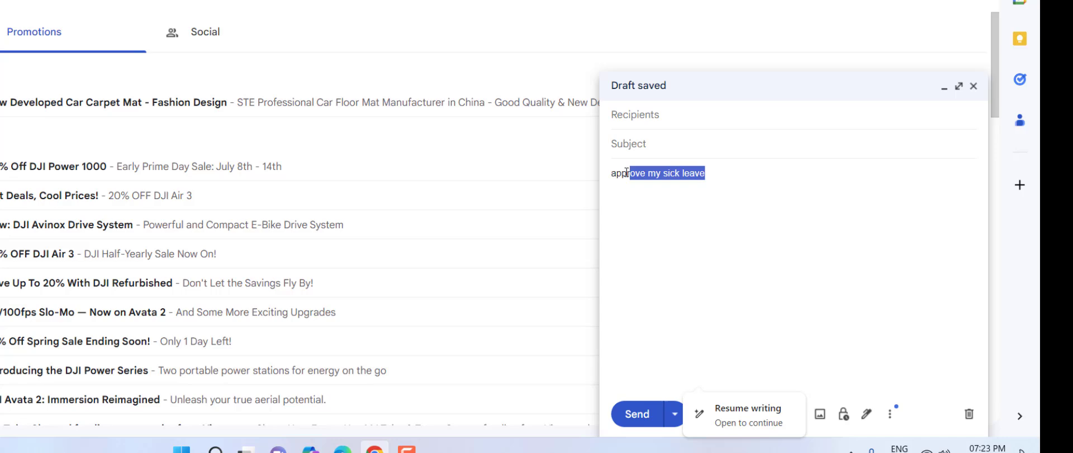
click(702, 172)
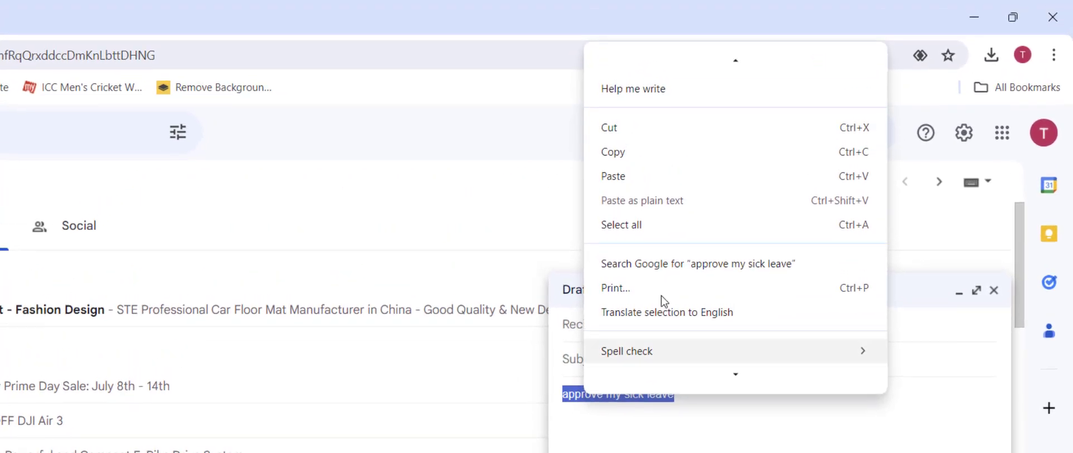
mouse_move(676, 94)
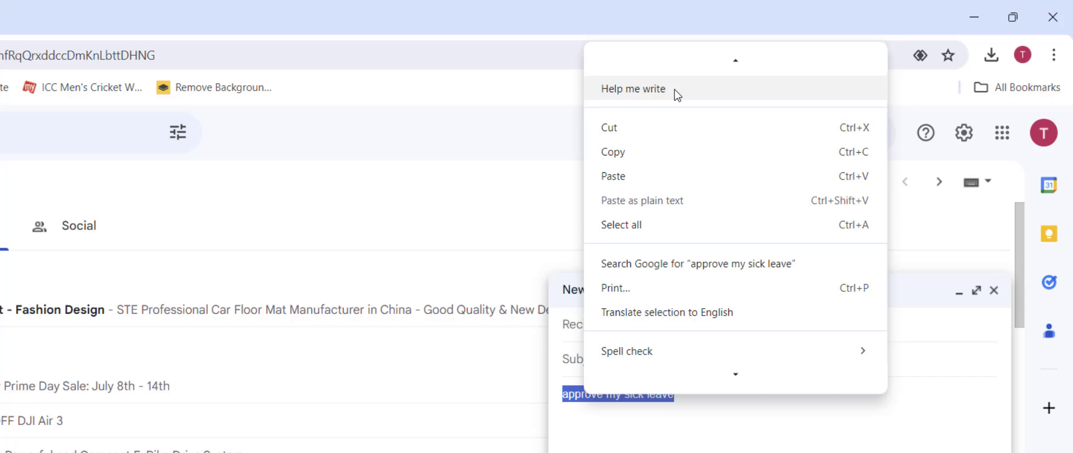
Step: Generate an AI sick-leave draft from the prompt 'approve my sick leave'
click(631, 88)
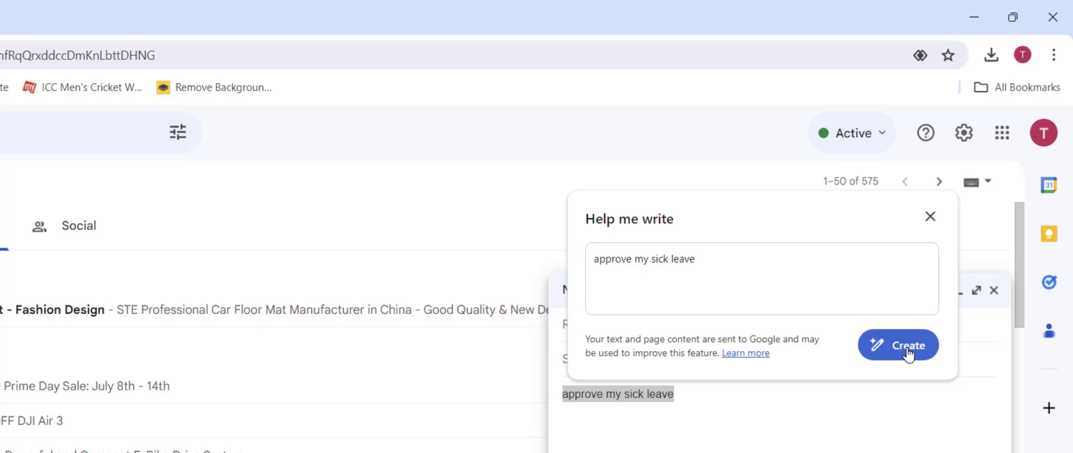
click(897, 344)
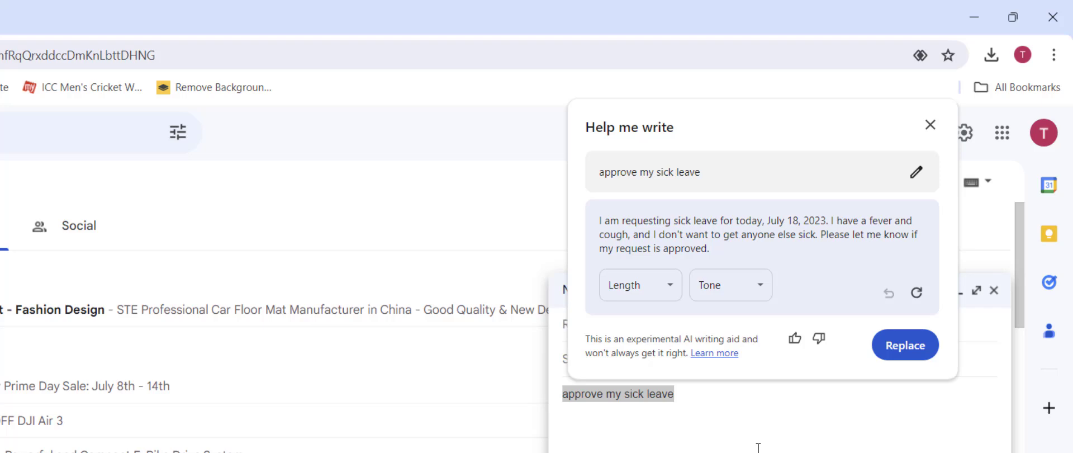
mouse_move(909, 236)
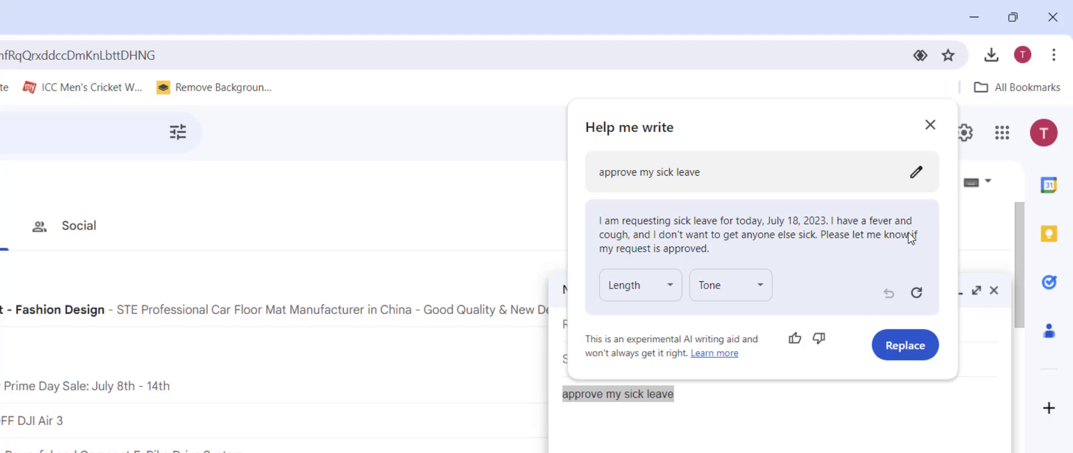
Step: Set the draft's length to Elaborate and its tone to Casual
click(639, 285)
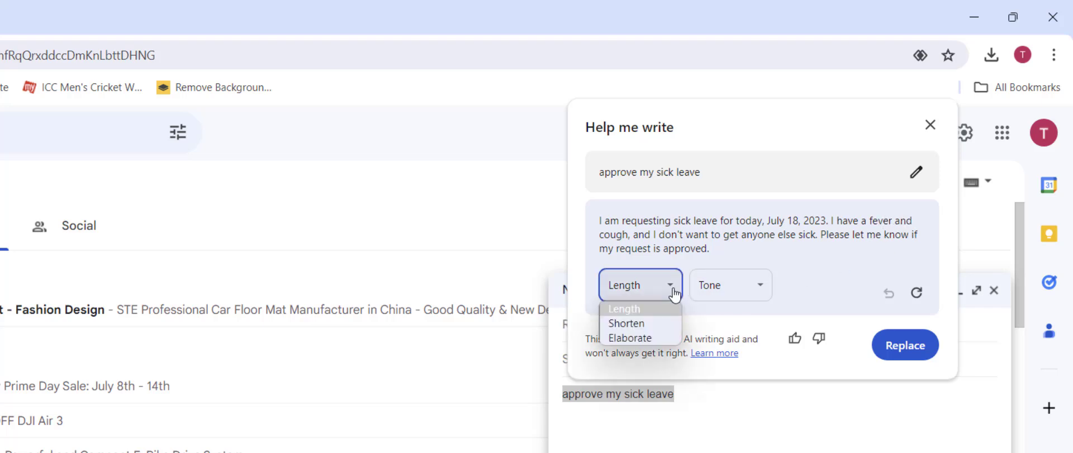
mouse_move(641, 338)
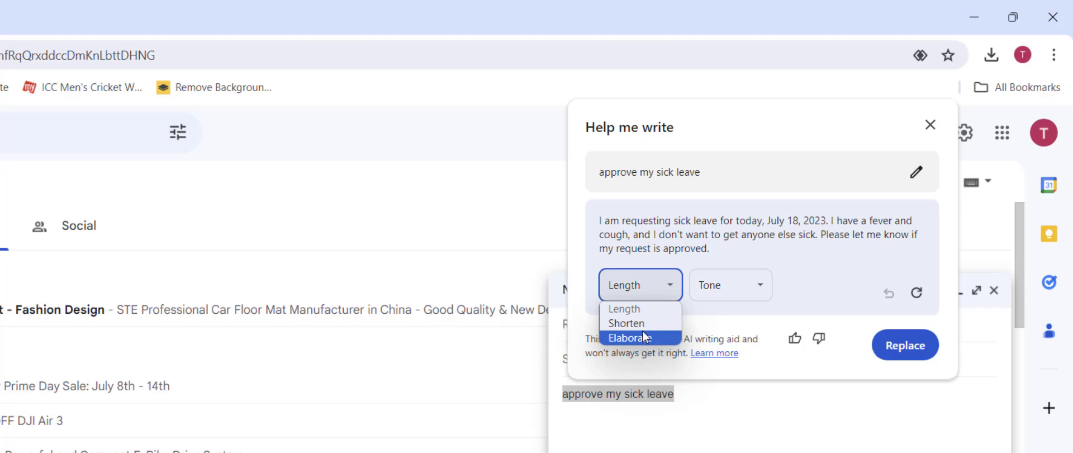
click(629, 338)
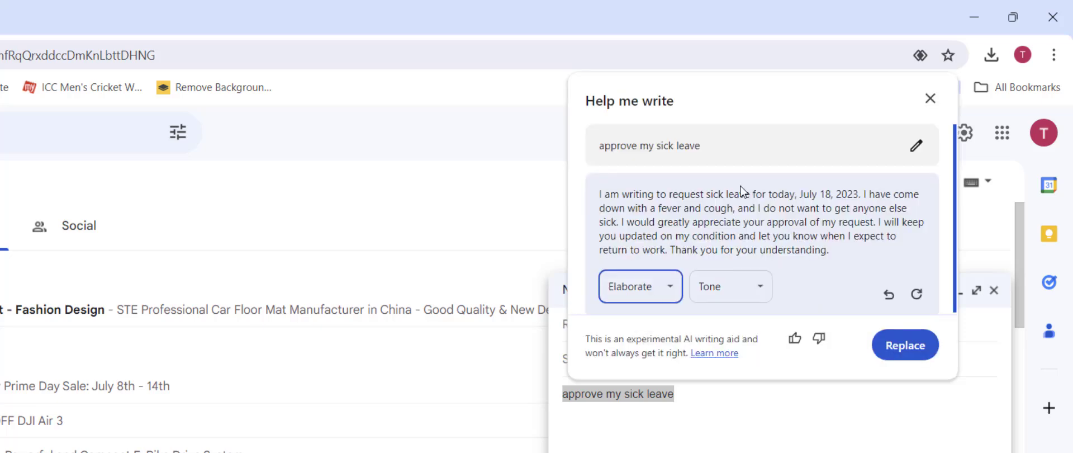
mouse_move(727, 295)
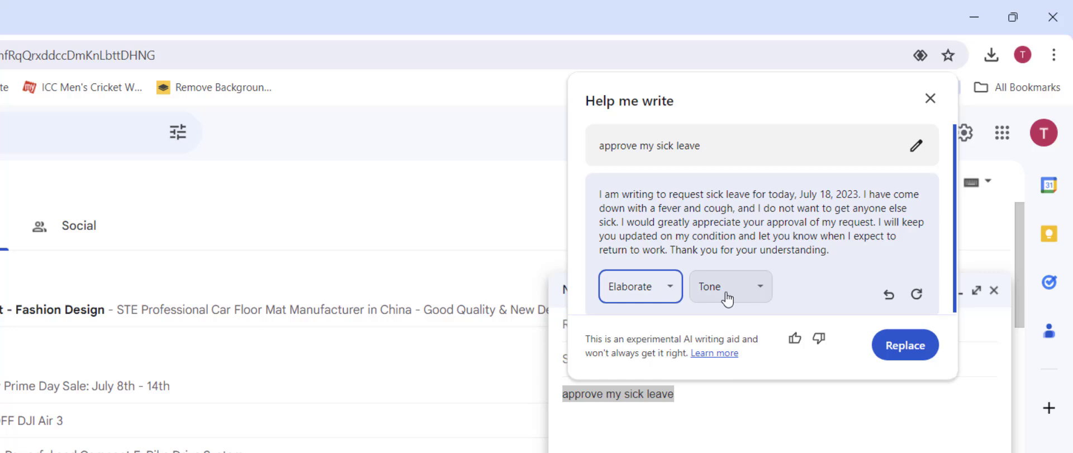
click(730, 286)
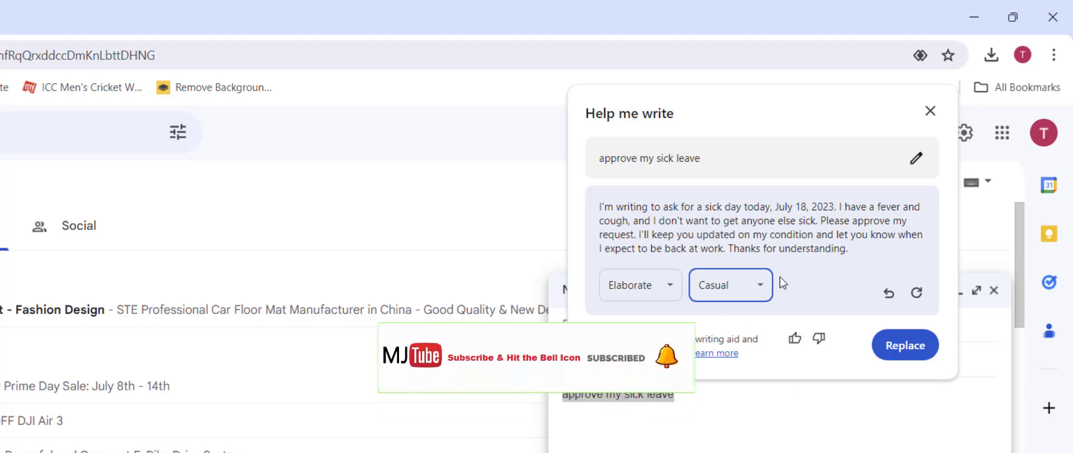
mouse_move(904, 344)
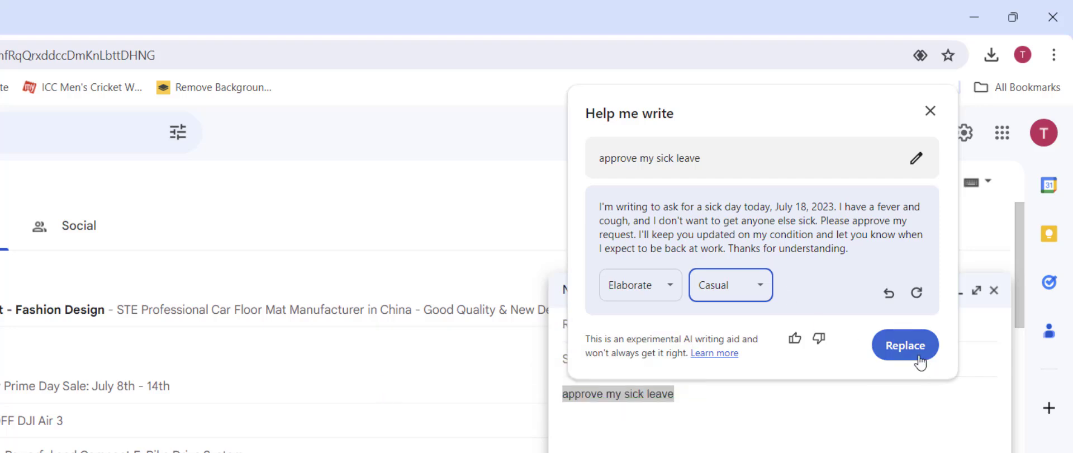
Step: Insert the casual draft into the body and change its date to June 16 2024
click(904, 344)
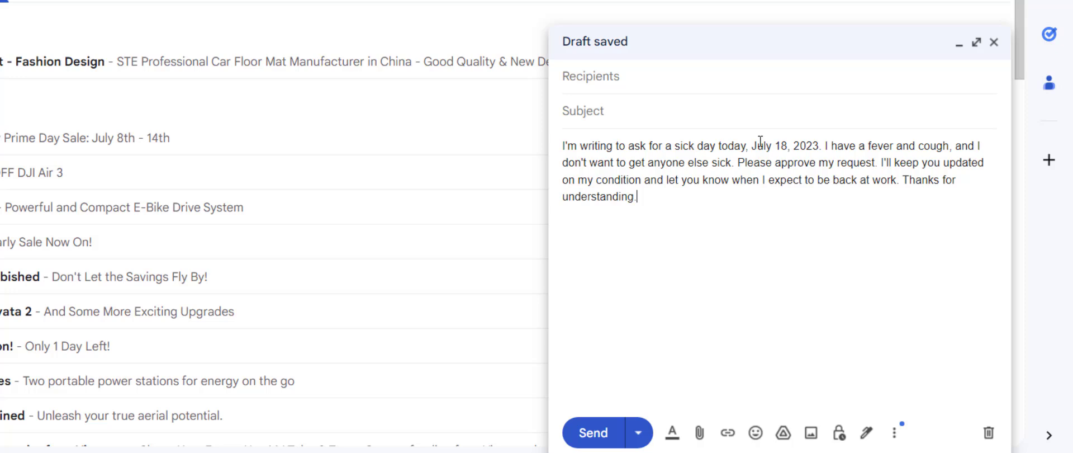
double_click(783, 145)
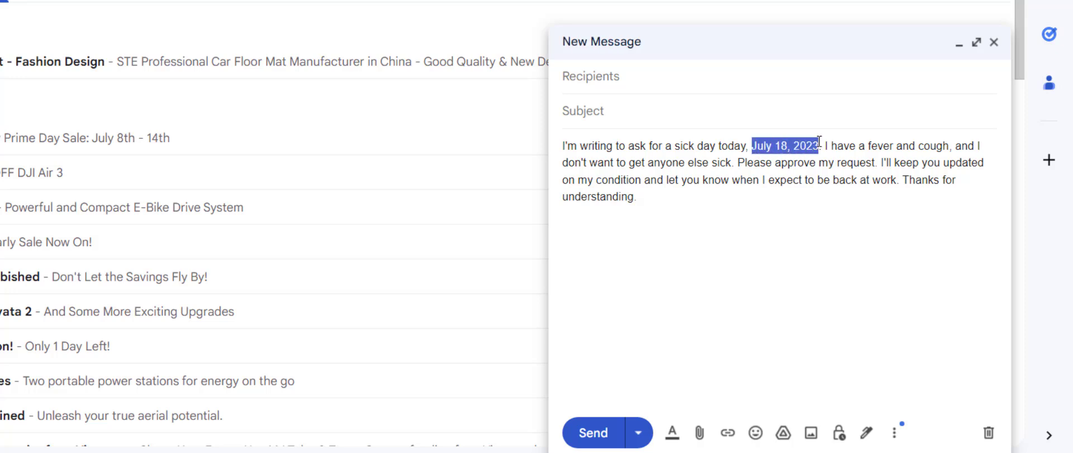
text(June 16 2024)
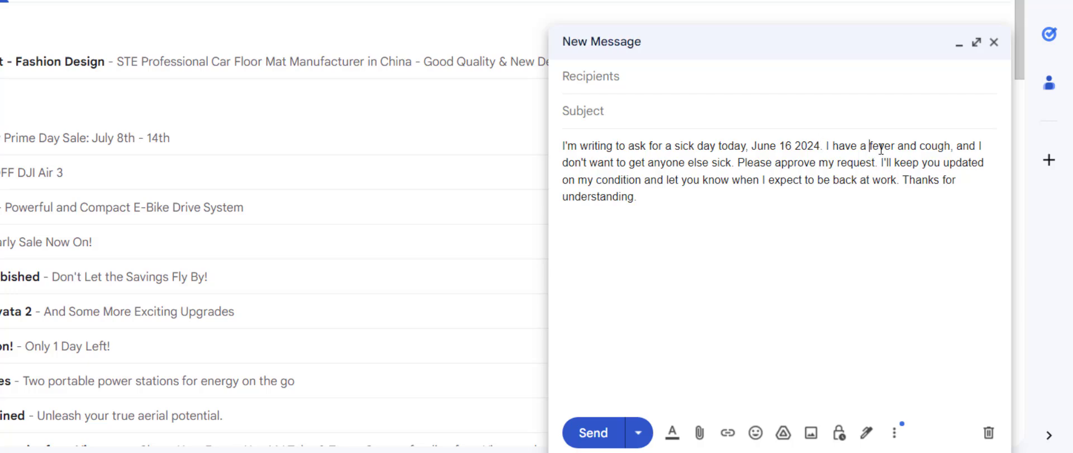
drag(869, 146, 945, 145)
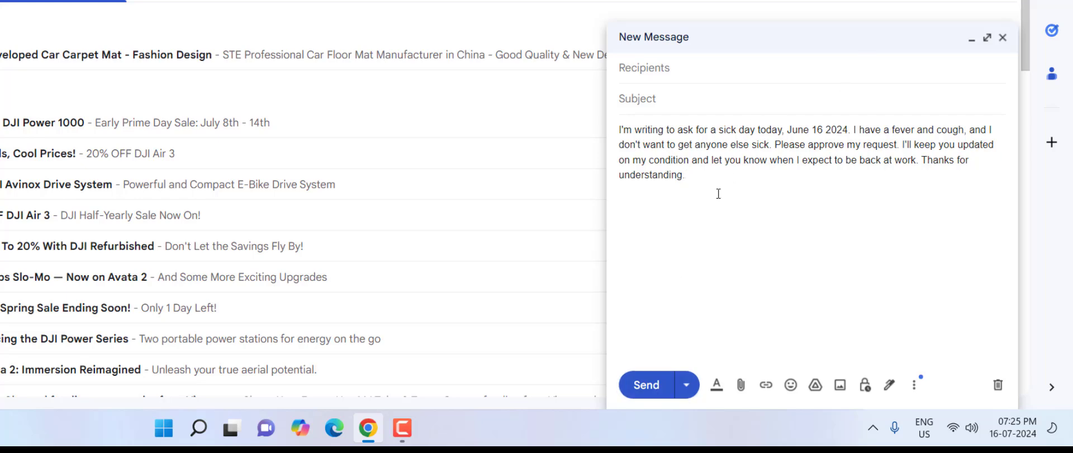
mouse_move(685, 279)
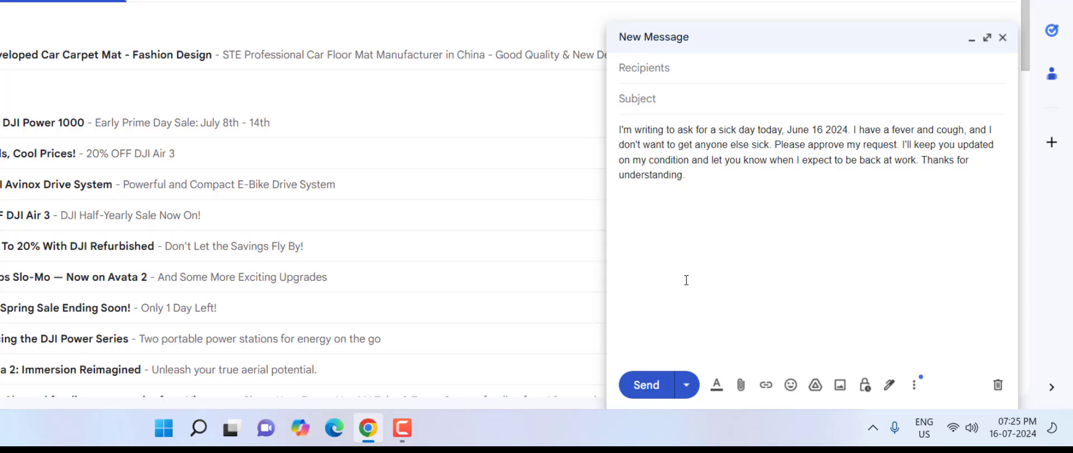
mouse_move(645, 356)
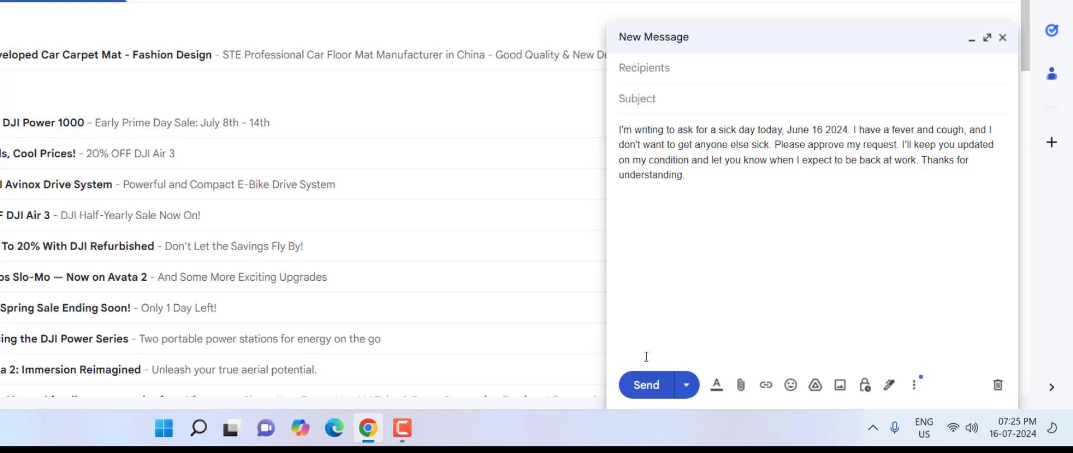
mouse_move(652, 385)
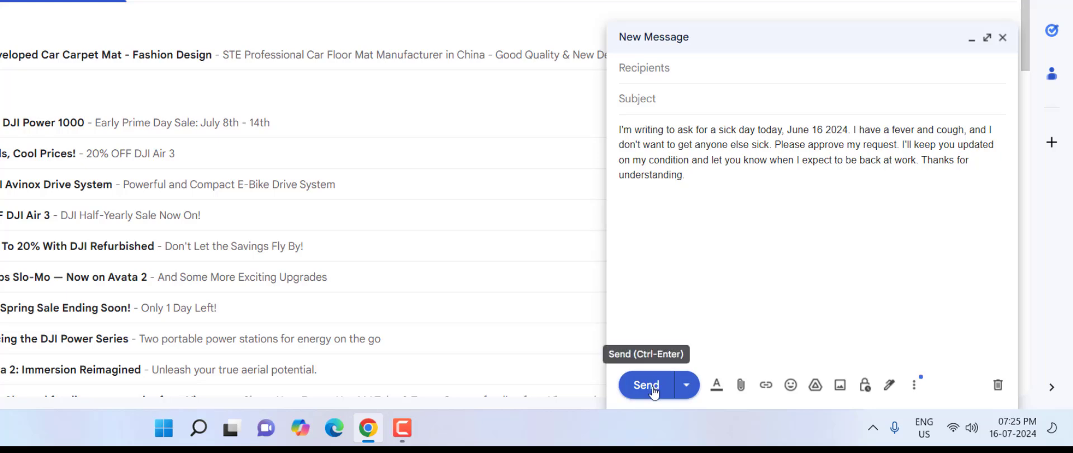